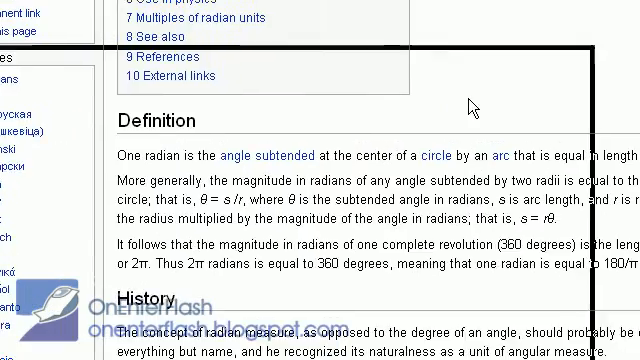
# Scroll through the Radian article on Wikipedia to finish reviewing it
pyautogui.scroll(3)
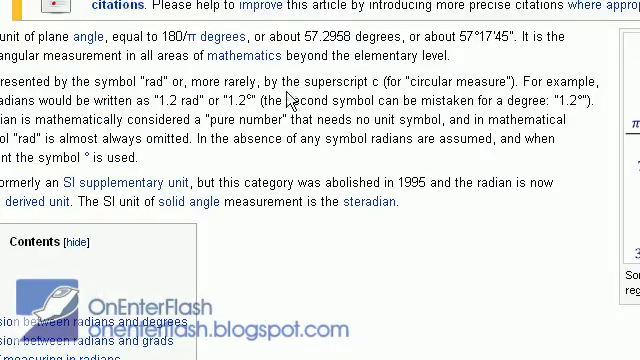
pyautogui.scroll(3)
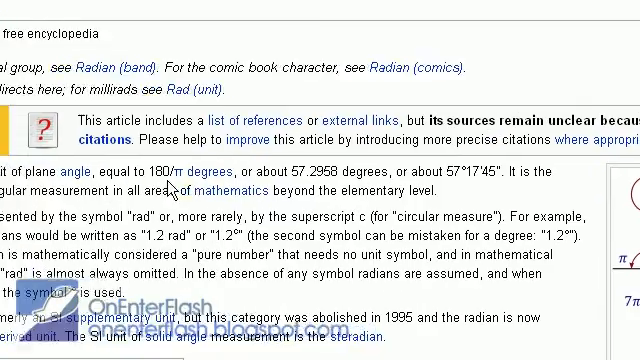
pyautogui.scroll(3)
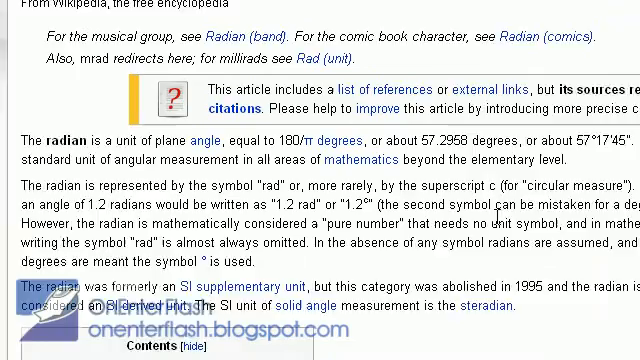
pyautogui.scroll(-3)
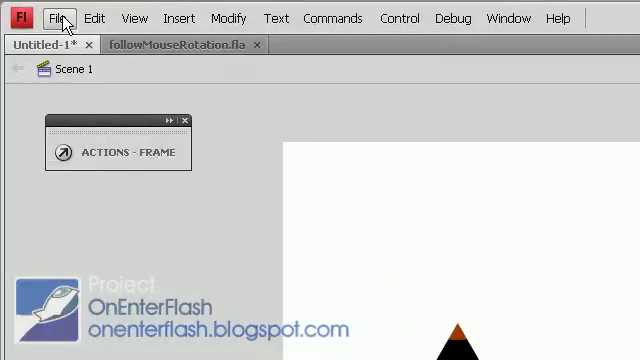
# Create a new Flash File (ActionScript 2.0) document from the File menu
pyautogui.click(58, 17)
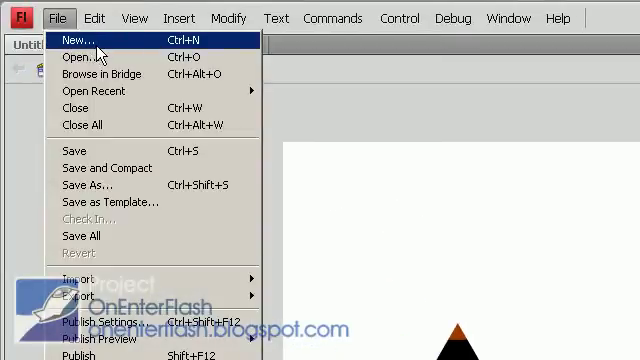
pyautogui.click(67, 40)
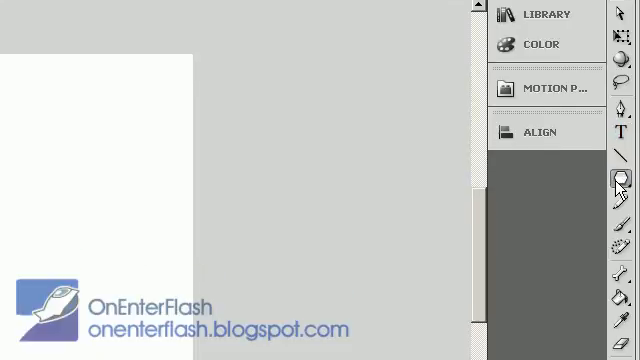
# Select the PolyStar tool for drawing the three-sided polygon
pyautogui.click(615, 177)
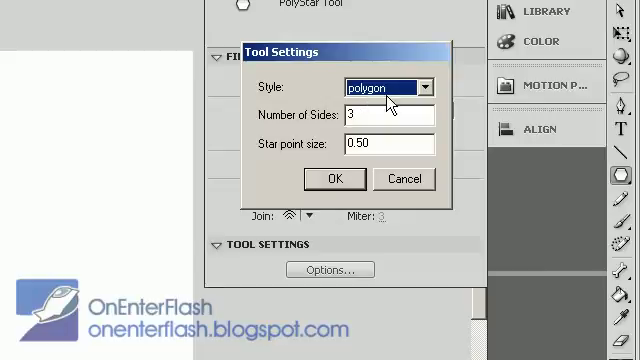
pyautogui.moveTo(336, 178)
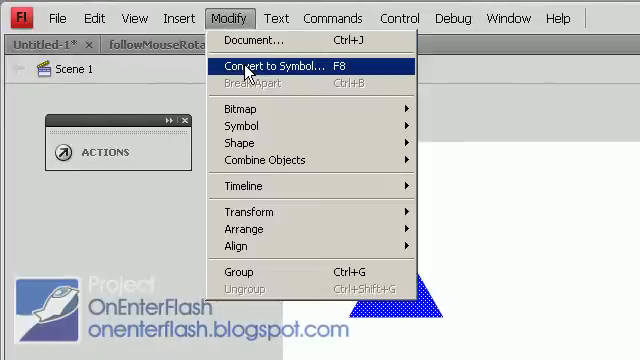
# Convert the triangle to a movie clip symbol 'shape' with centre registration
pyautogui.click(270, 70)
pyautogui.write('shape')
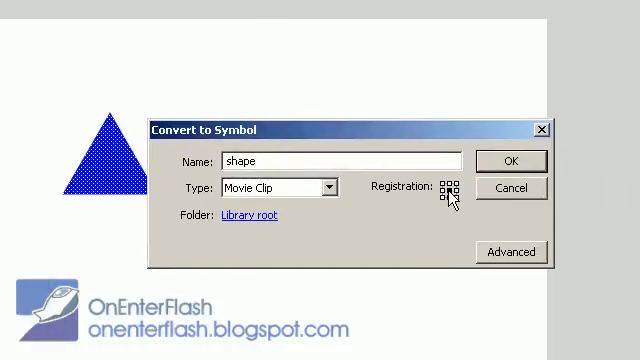
pyautogui.click(510, 161)
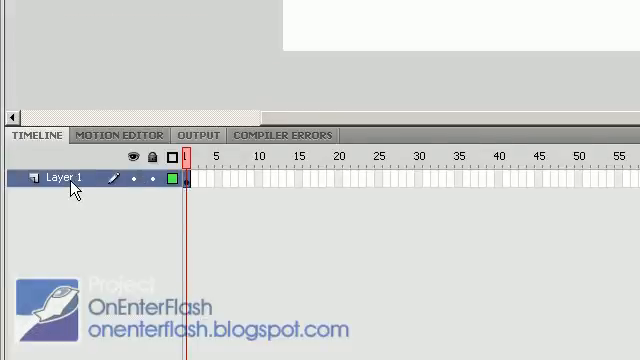
# Rename Layer 1 to 'content' and add a new layer to the timeline
pyautogui.doubleClick(57, 179)
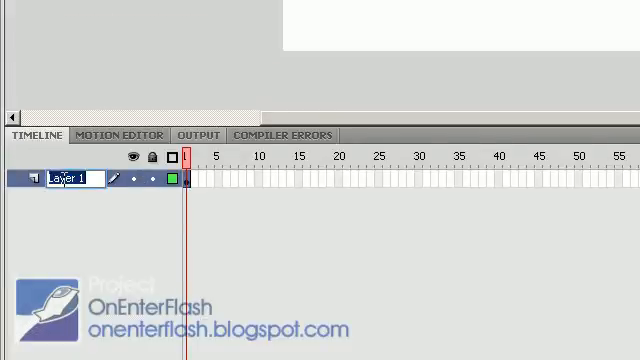
pyautogui.write('cone')
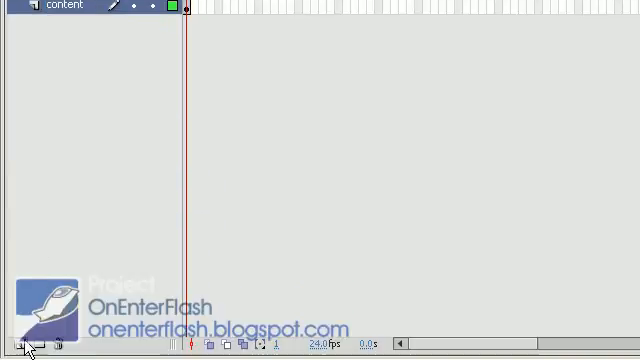
pyautogui.click(12, 347)
pyautogui.write('or')
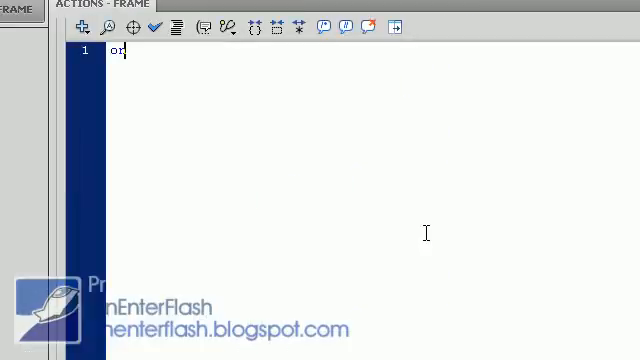
# Type 'onEnterFrame = function()' into the frame script
pyautogui.write('E')
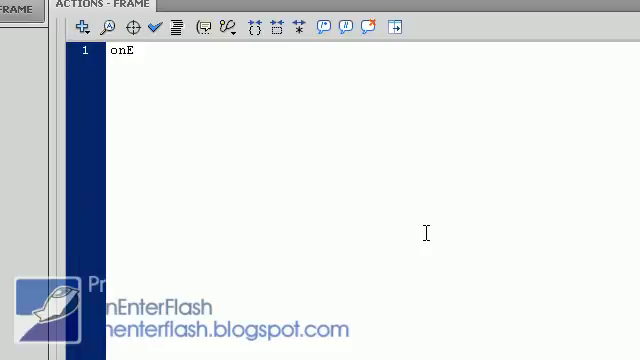
pyautogui.write('nter')
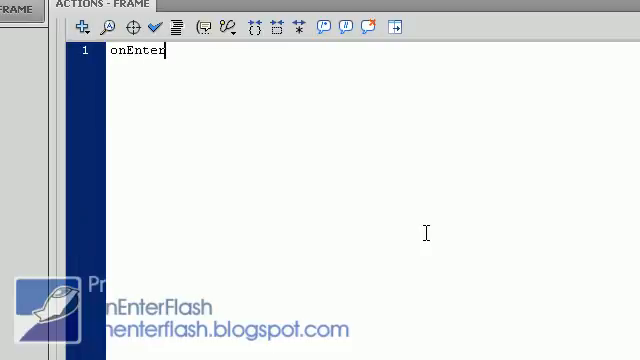
pyautogui.write('Frame =')
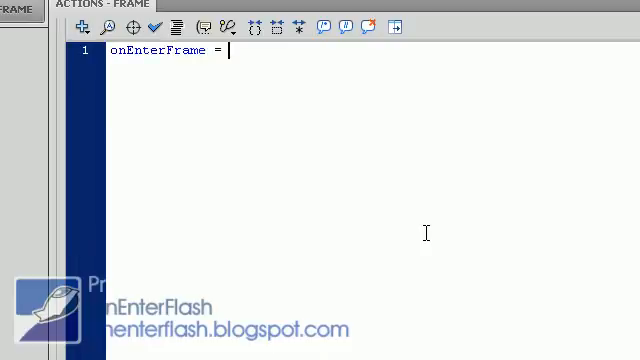
pyautogui.write('functi')
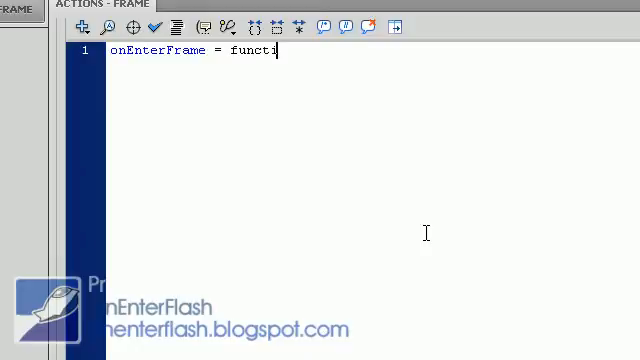
pyautogui.write('on()')
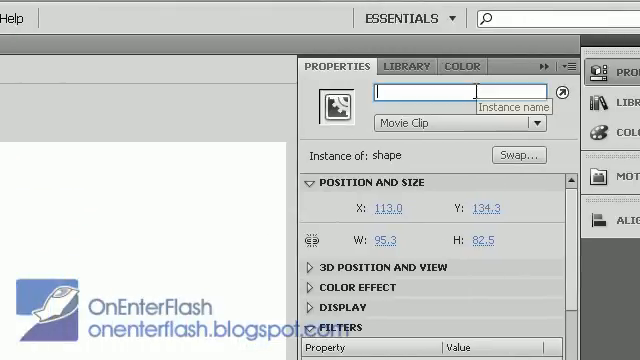
# Enter 'hero' as the triangle movie clip's instance name
pyautogui.write('hero')
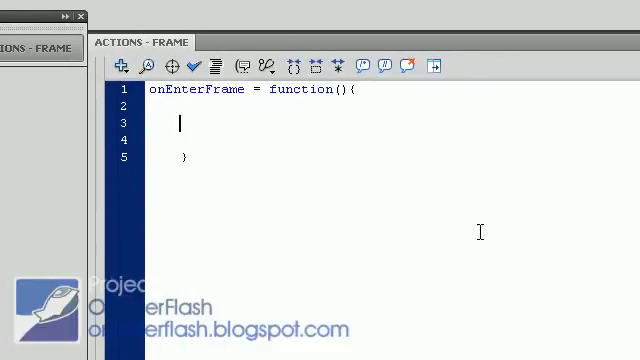
# Write hero._rotation+=5; as the handler body, correcting the step from 3 to 5
pyautogui.write('her')
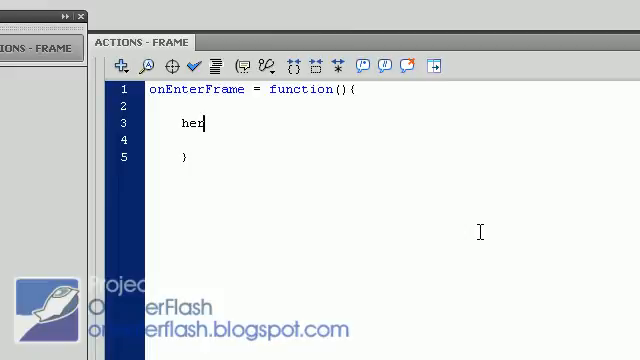
pyautogui.write('o.')
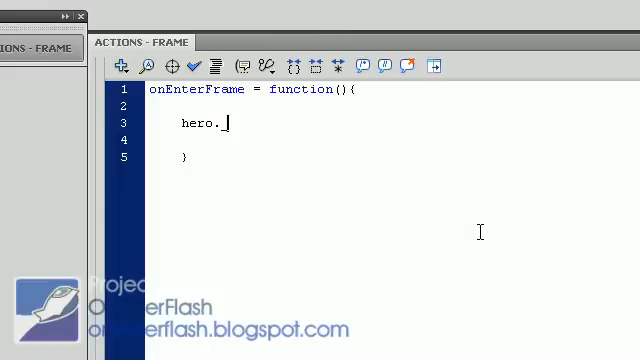
pyautogui.write('_rotat')
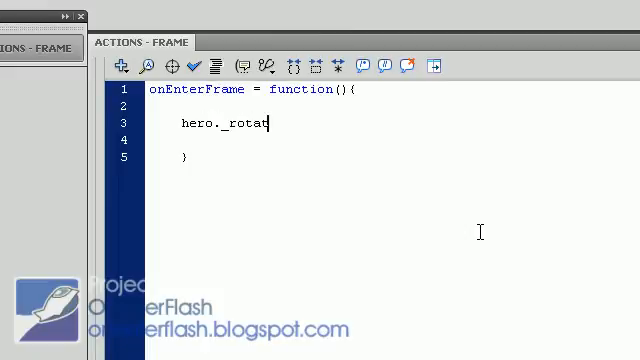
pyautogui.write('ion+=')
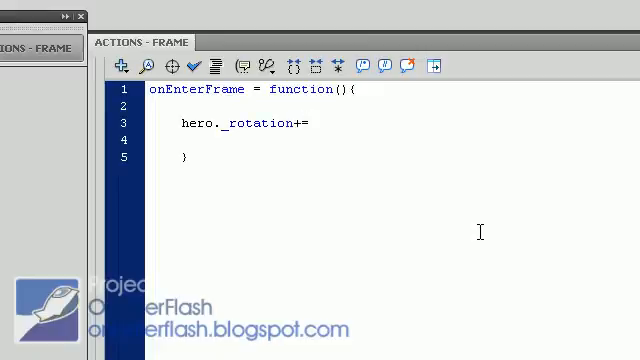
pyautogui.write('3')
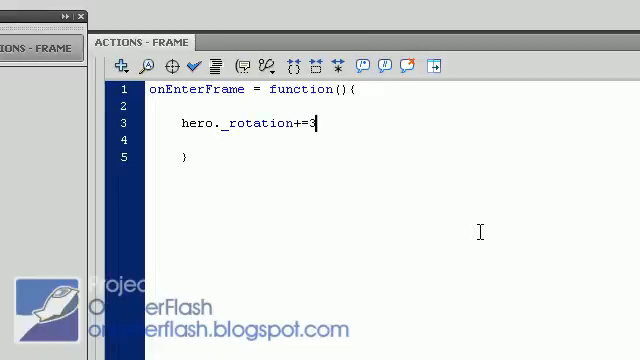
pyautogui.press('Backspace')
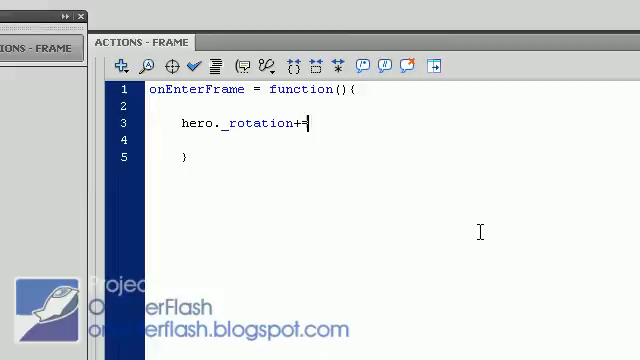
pyautogui.write('5;')
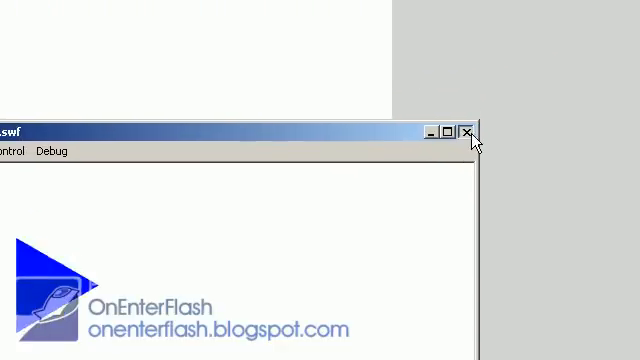
pyautogui.click(470, 131)
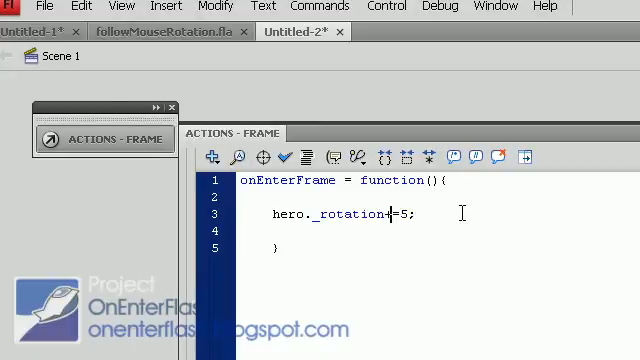
# Change the rotation line to hero._rotation=getmouse(hero)
pyautogui.press('Backspace')
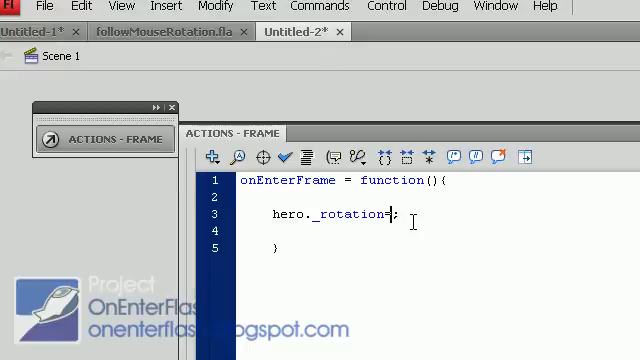
pyautogui.write('get')
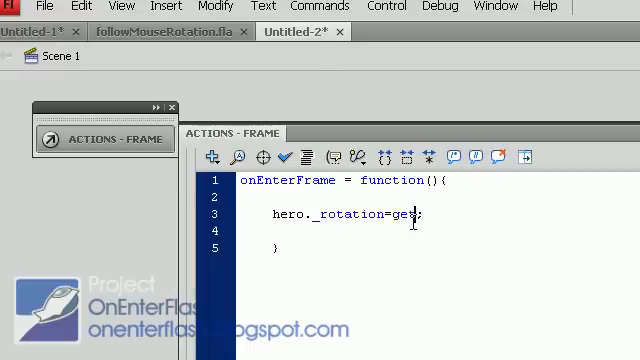
pyautogui.write('mouse')
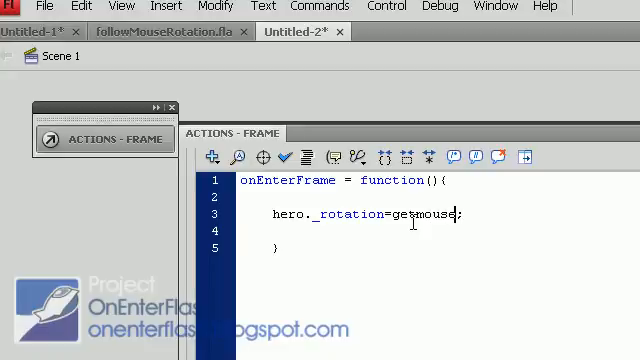
pyautogui.write('()')
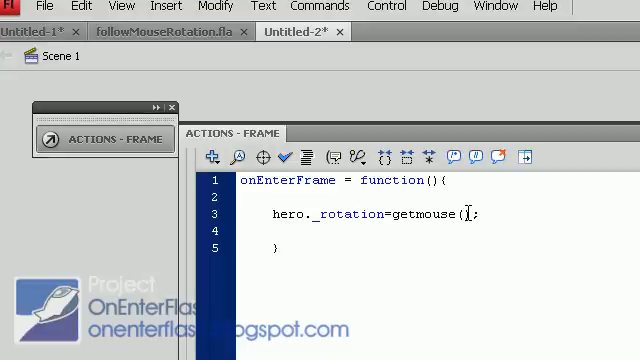
pyautogui.write('hero')
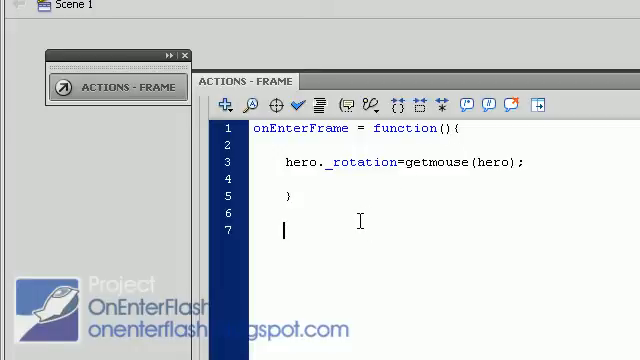
# Type 'getmouse=function(mc:' on line 7, removing a stray letter after function
pyautogui.write('get')
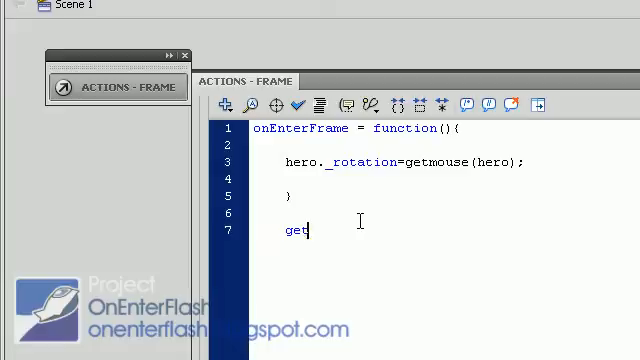
pyautogui.write('mouse')
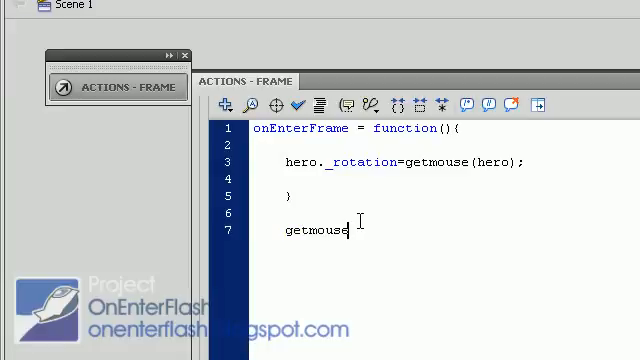
pyautogui.write('=')
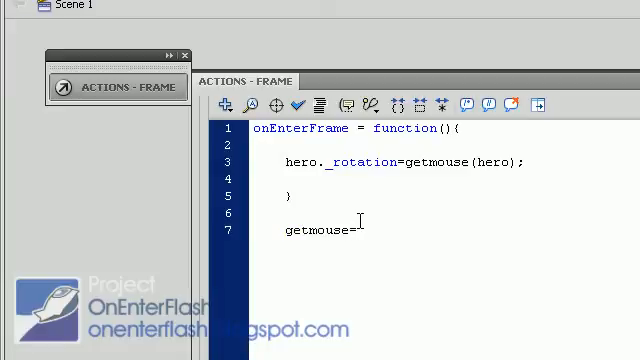
pyautogui.write('functionb')
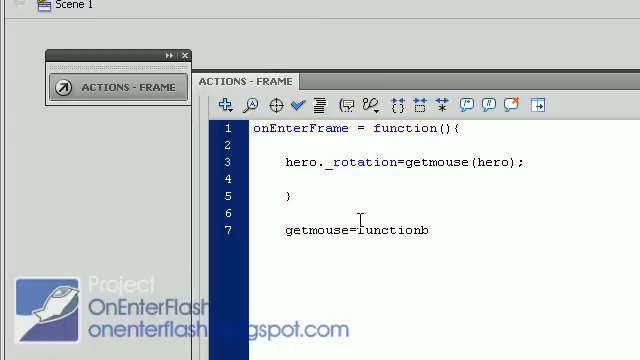
pyautogui.press('Backspace')
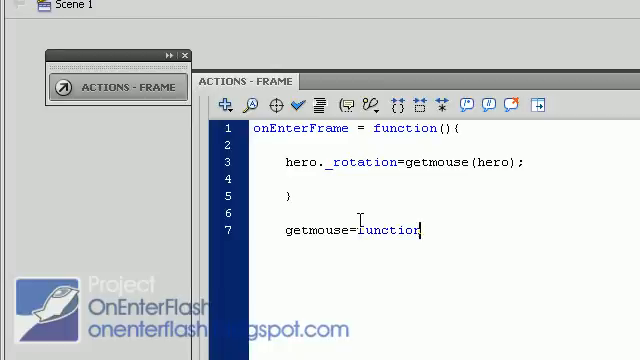
pyautogui.write('(')
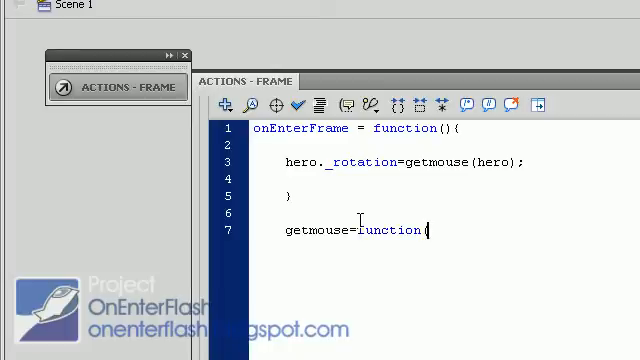
pyautogui.write('mc')
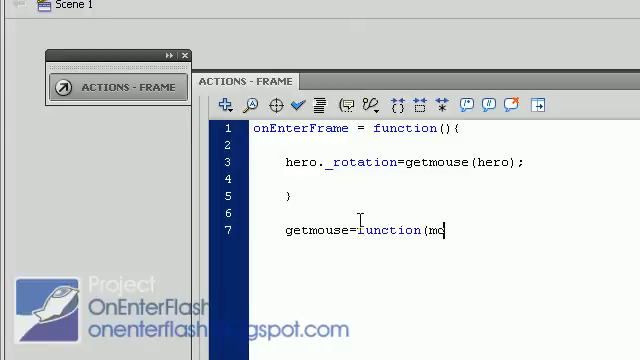
pyautogui.write(':M')
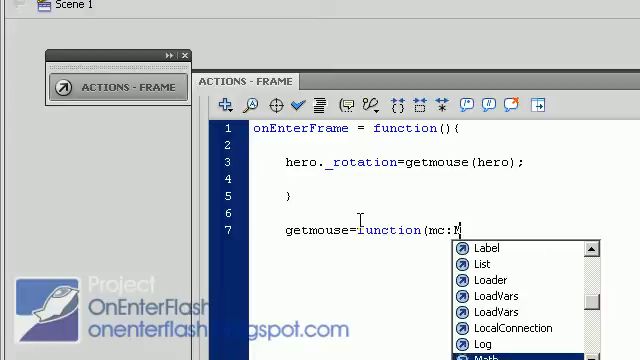
# Finish the signature as (mc:MovieClip):Number using the MovieClip code hint
pyautogui.write('ovieClip')
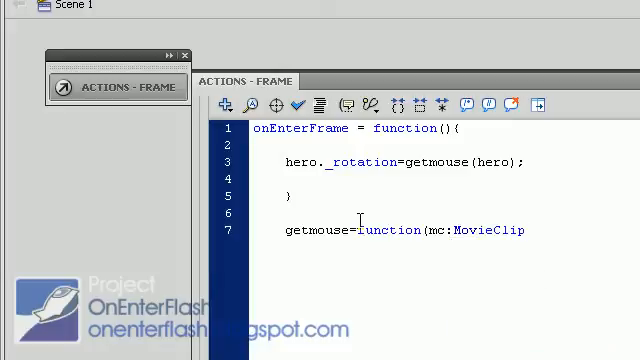
pyautogui.write(')')
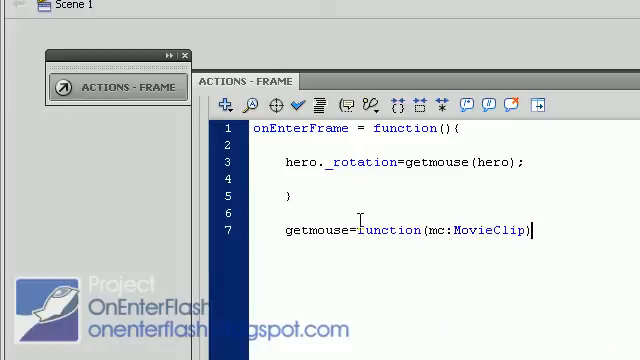
pyautogui.write(':Number{')
pyautogui.write('}')
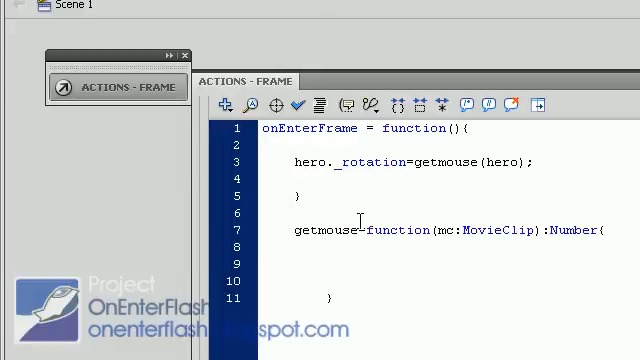
pyautogui.click(324, 266)
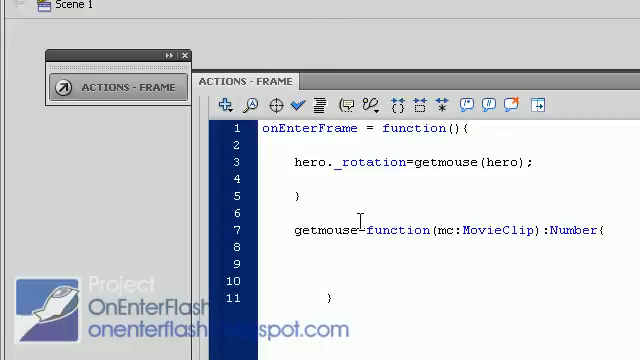
pyautogui.click(324, 265)
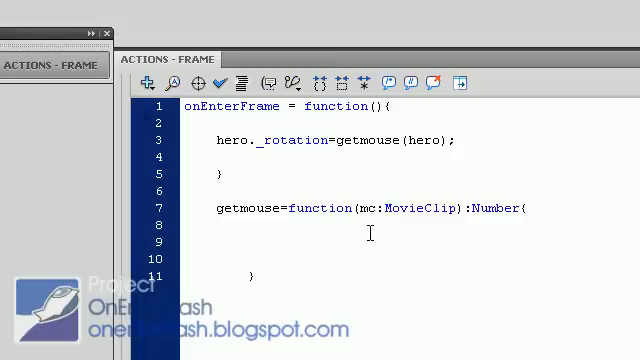
# Start line 9 of the getmouse body with 'dy=', leaving the expression unwritten
pyautogui.write('dy')
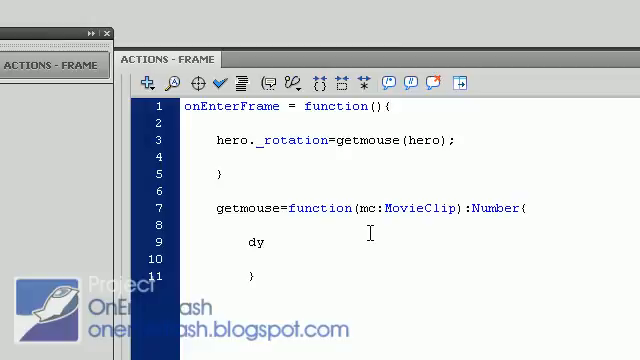
pyautogui.write('=')
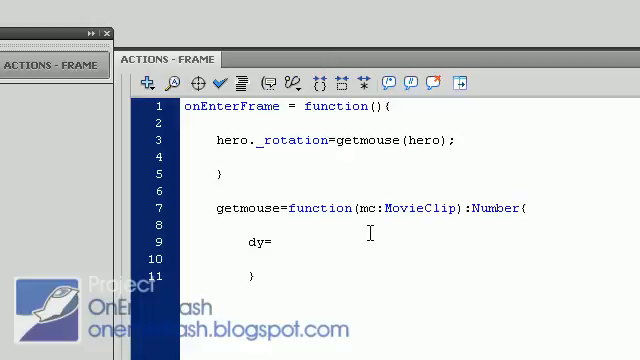
pyautogui.click(270, 243)
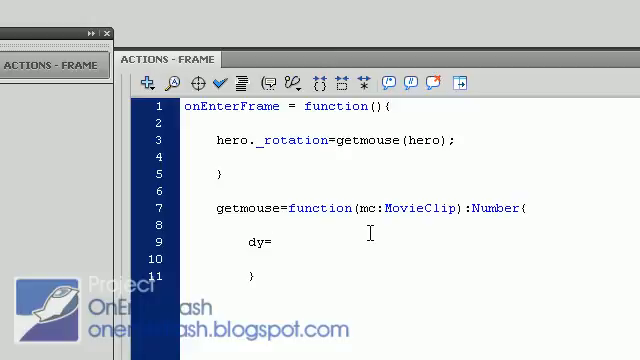
pyautogui.click(270, 242)
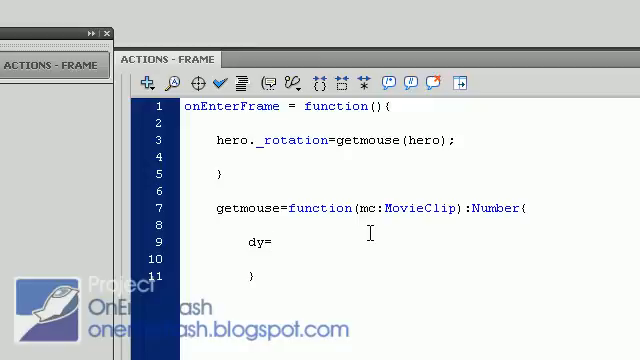
pyautogui.click(272, 243)
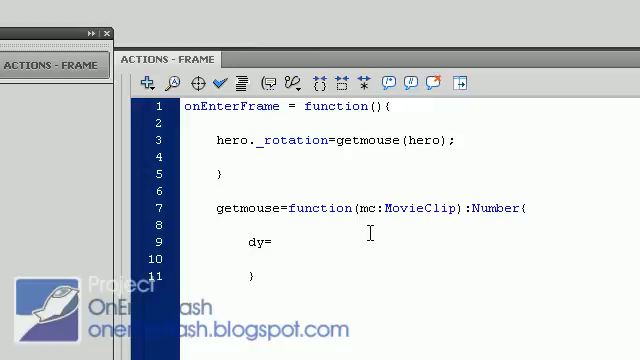
pyautogui.click(272, 242)
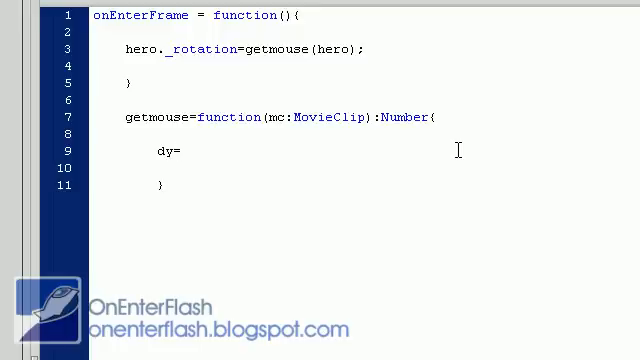
# Write dy=_ymouse-mc._y; and the matching dx assignment in getmouse
pyautogui.click(175, 151)
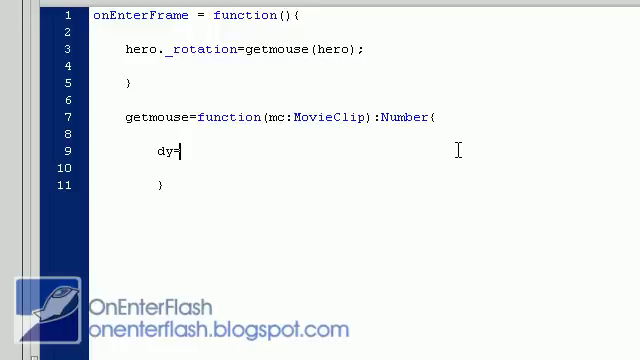
pyautogui.write('_mc')
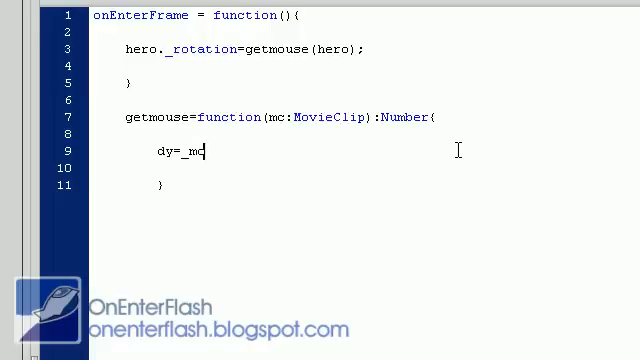
pyautogui.write('_y')
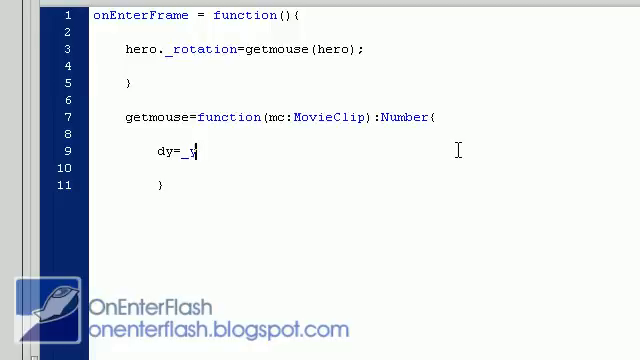
pyautogui.write('mouse')
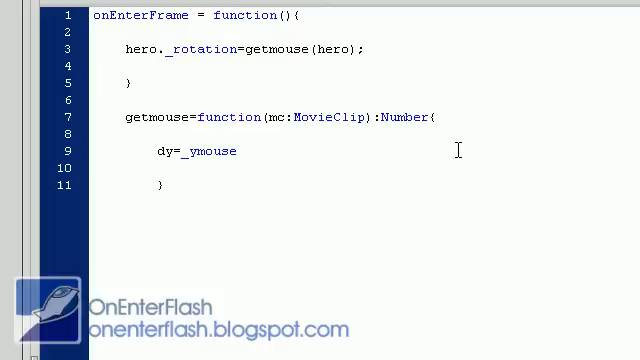
pyautogui.write('-mc._')
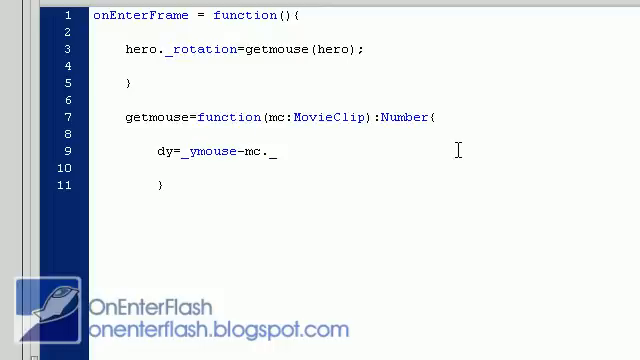
pyautogui.write('y')
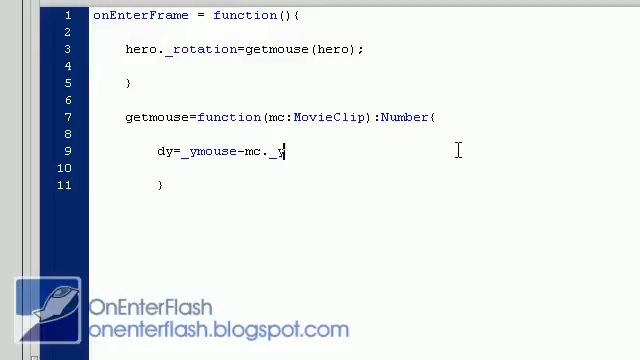
pyautogui.write('_y;')
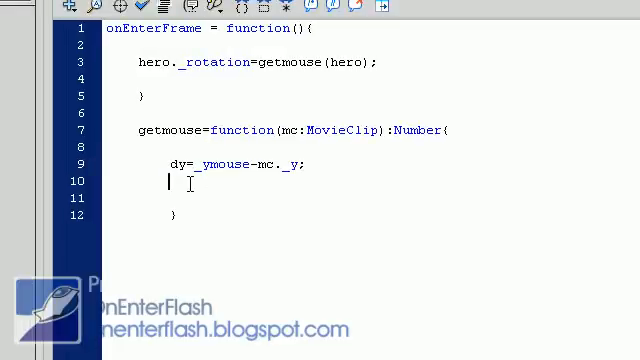
pyautogui.write('dy=_ymouse-mc._y;')
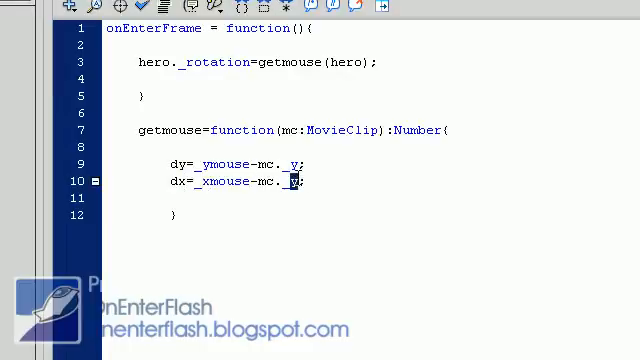
pyautogui.write('x')
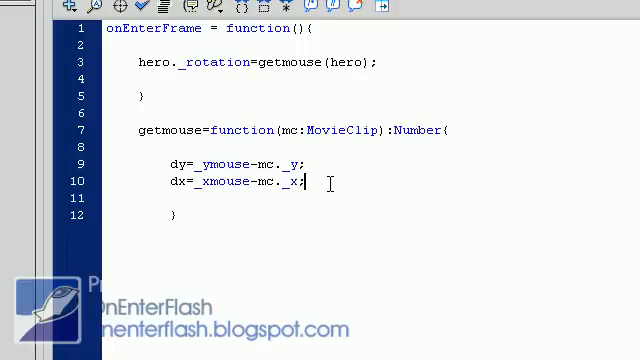
# Write rad=Math.atan2(dy,dx); to compute the angle
pyautogui.write('rac')
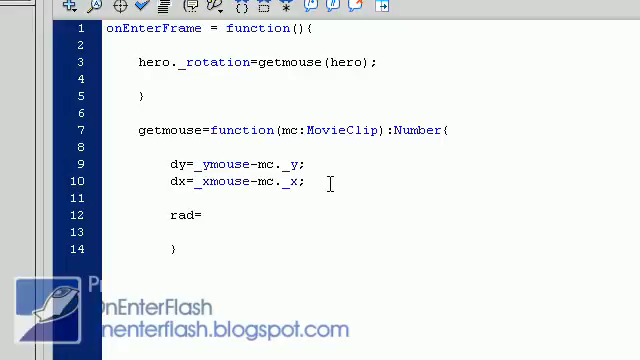
pyautogui.write('Math')
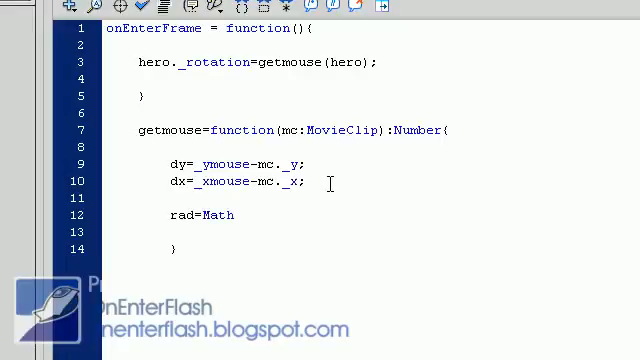
pyautogui.write('.atan2(')
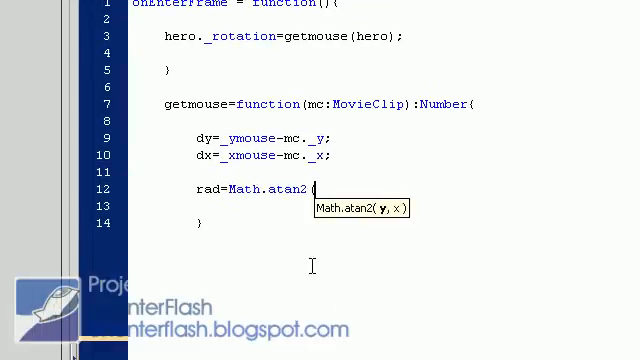
pyautogui.write('dy,dx);')
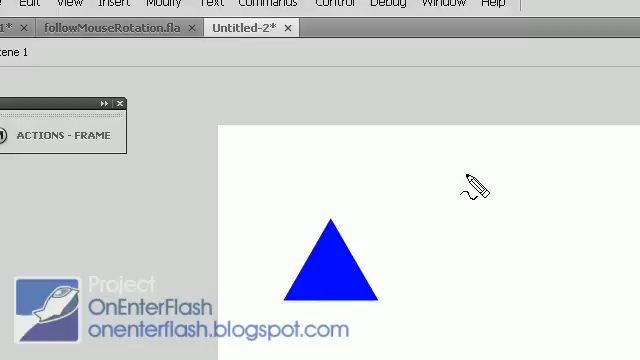
pyautogui.moveTo(455, 170)
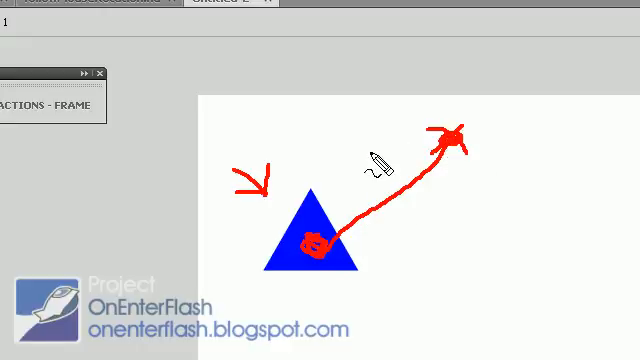
pyautogui.moveTo(435, 220)
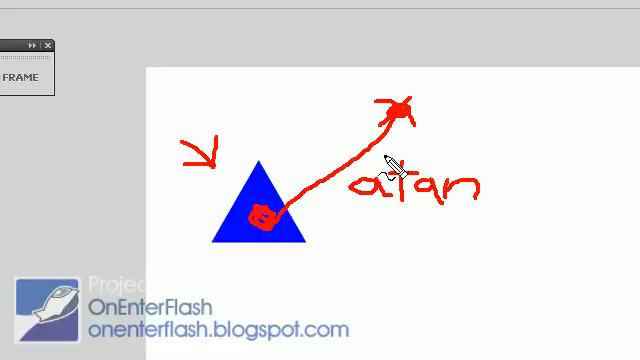
pyautogui.moveTo(360, 185)
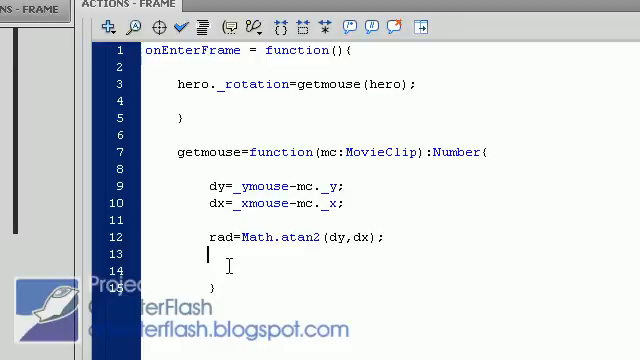
# Add a new line converting radians to degrees: rotate= rad*180/Math.PI
pyautogui.press('Return')
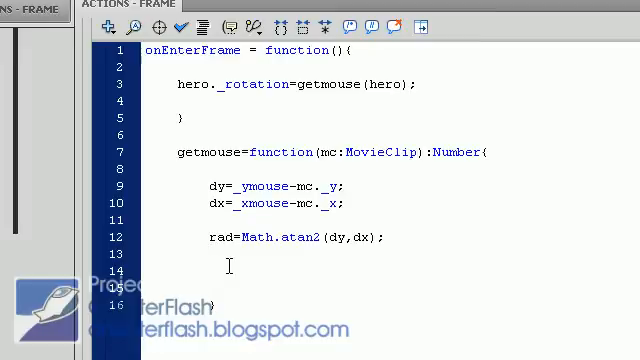
pyautogui.write('rotate')
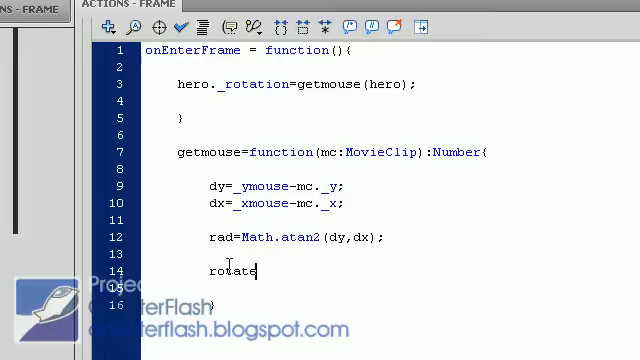
pyautogui.write('=')
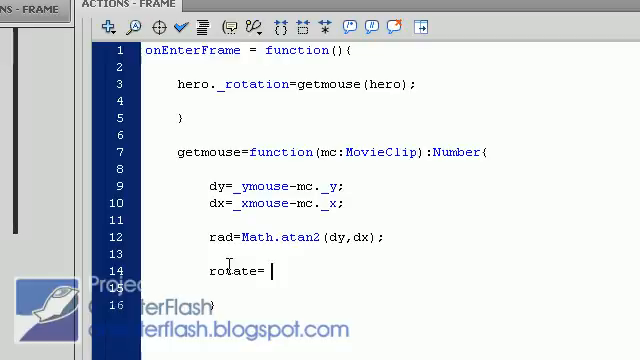
pyautogui.write('rad*')
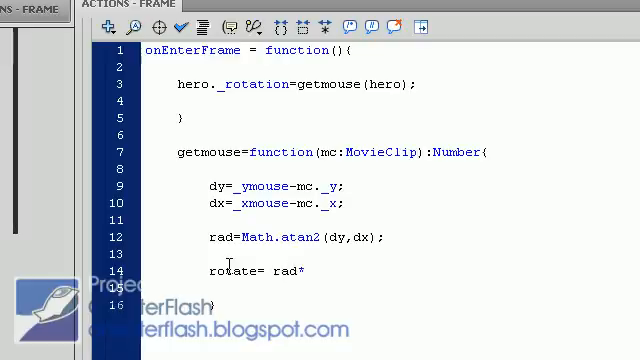
pyautogui.write('1')
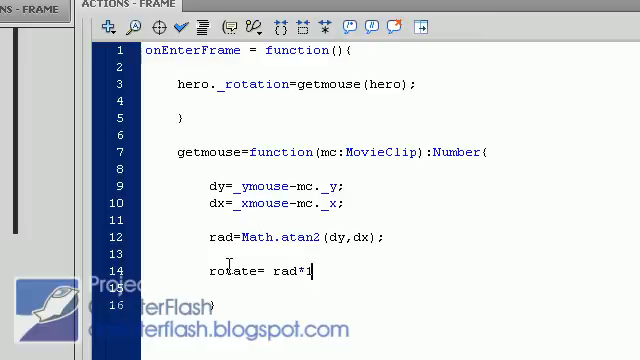
pyautogui.write('80/')
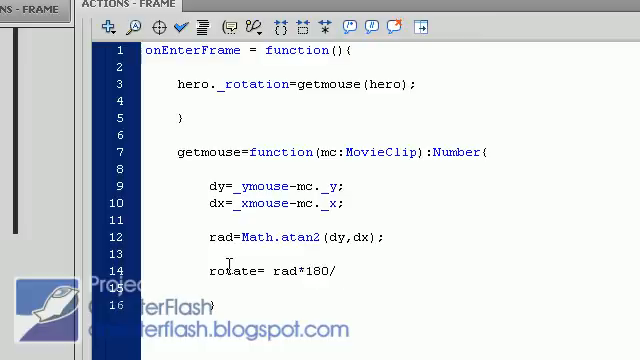
pyautogui.write('Mat')
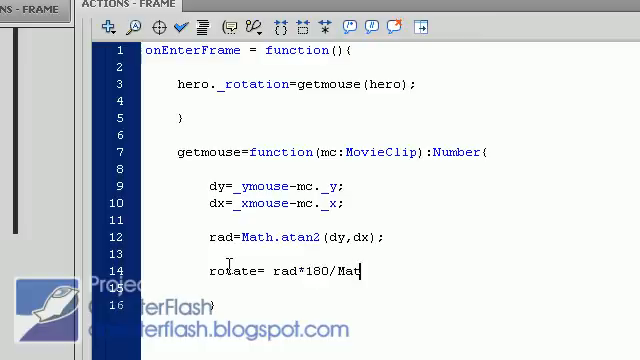
pyautogui.write('.p')
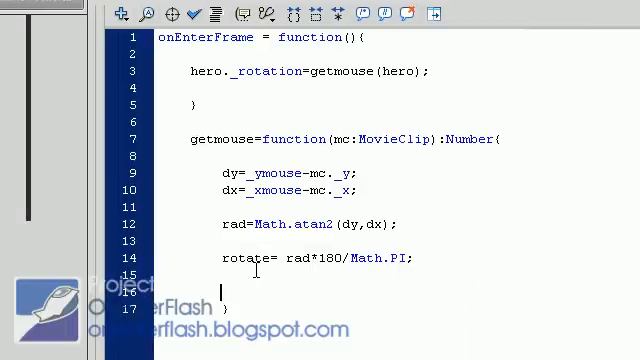
# Fix the misspelling and end getmouse with 'return rotate;'
pyautogui.write('rut')
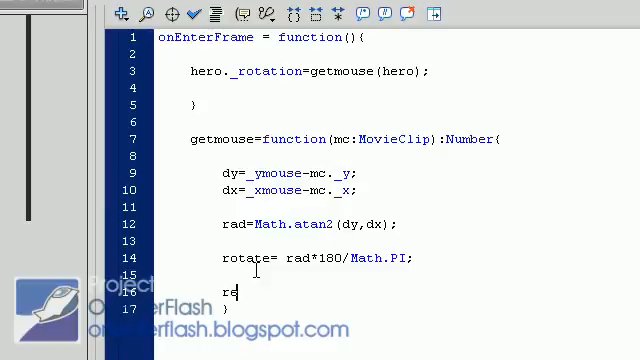
pyautogui.write('tru')
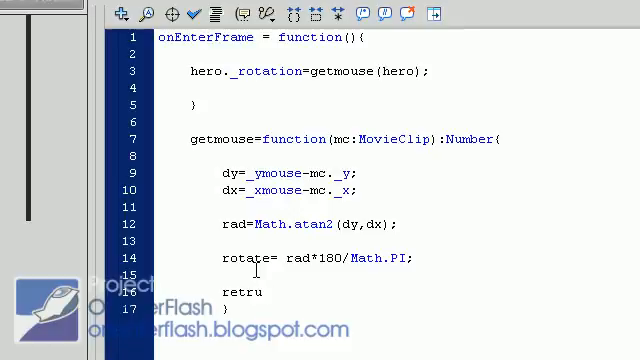
pyautogui.press('Backspace')
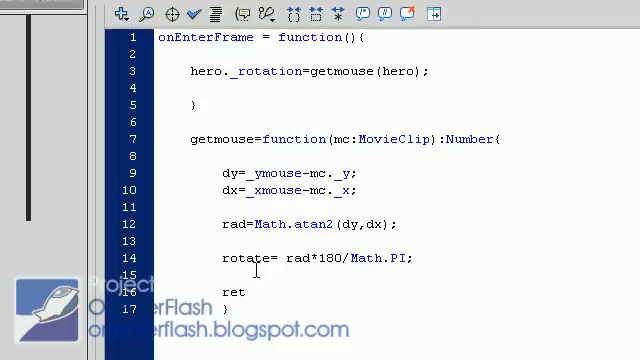
pyautogui.write('urn rc')
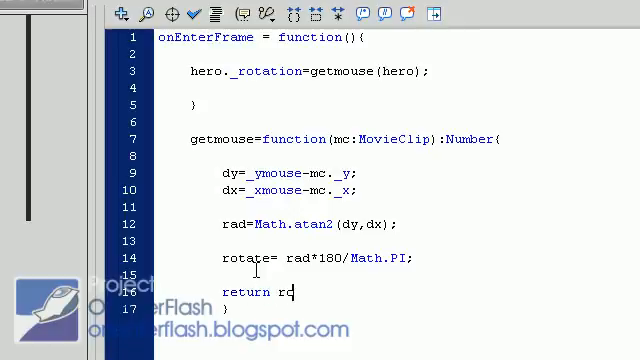
pyautogui.write('tate;')
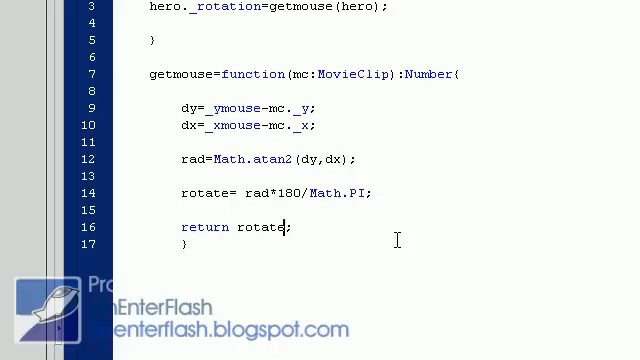
# Add a +9 offset to the returned rotate value
pyautogui.write('+9')
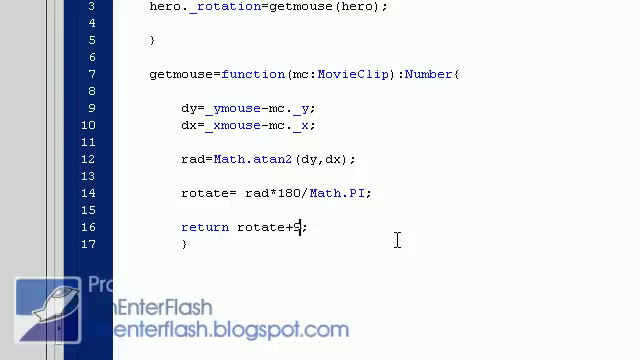